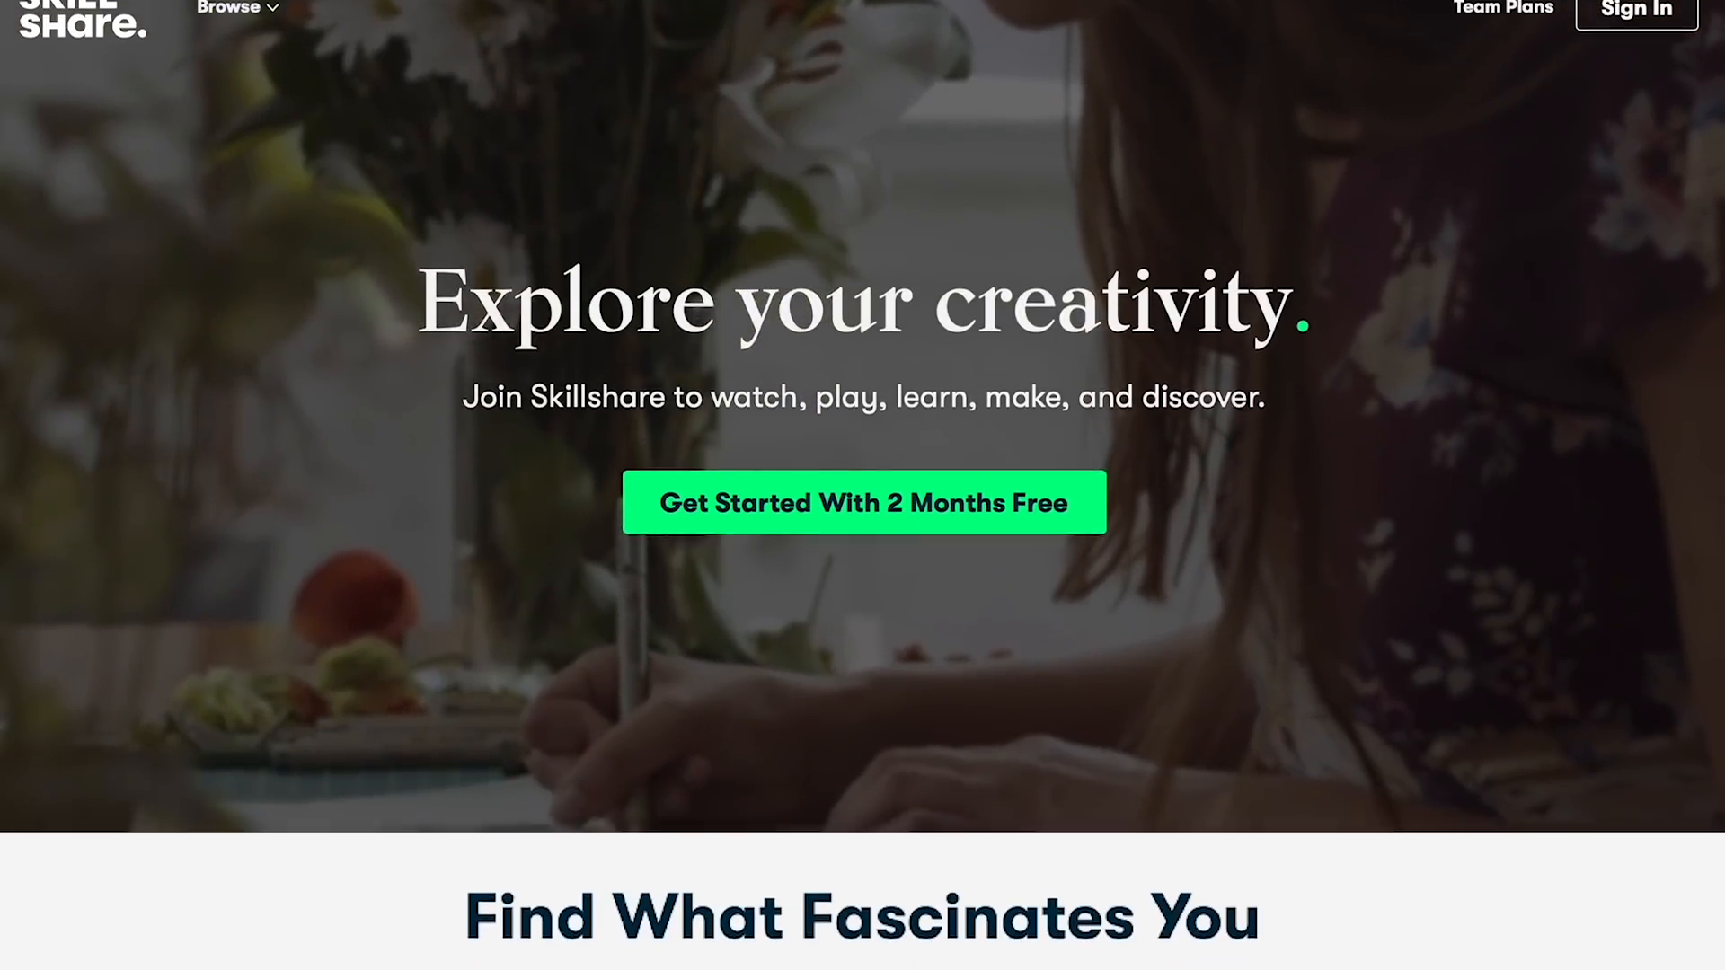
scroll("down", 3)
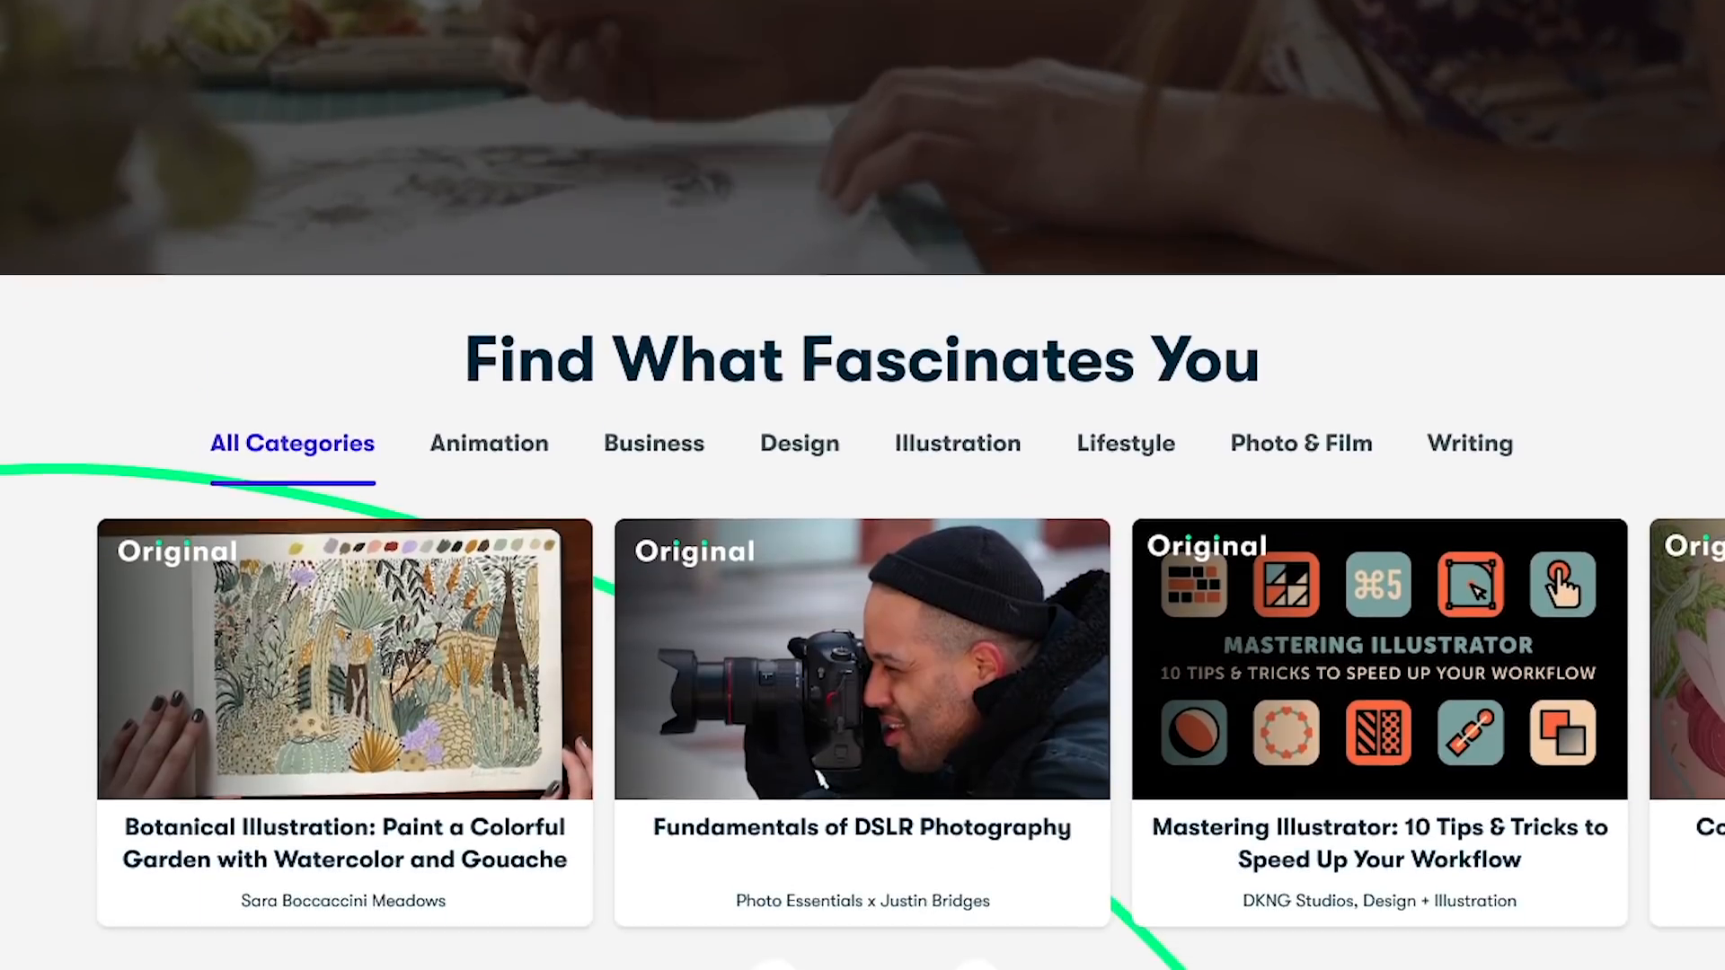